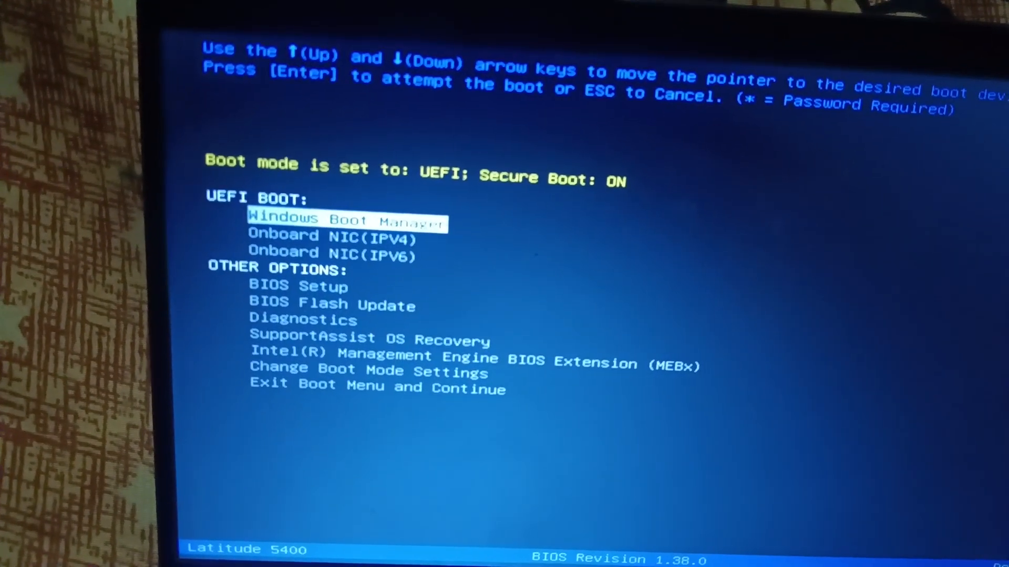
Move down the One-Time Boot Menu to Diagnostics and launch the pre-boot check
key("Down")
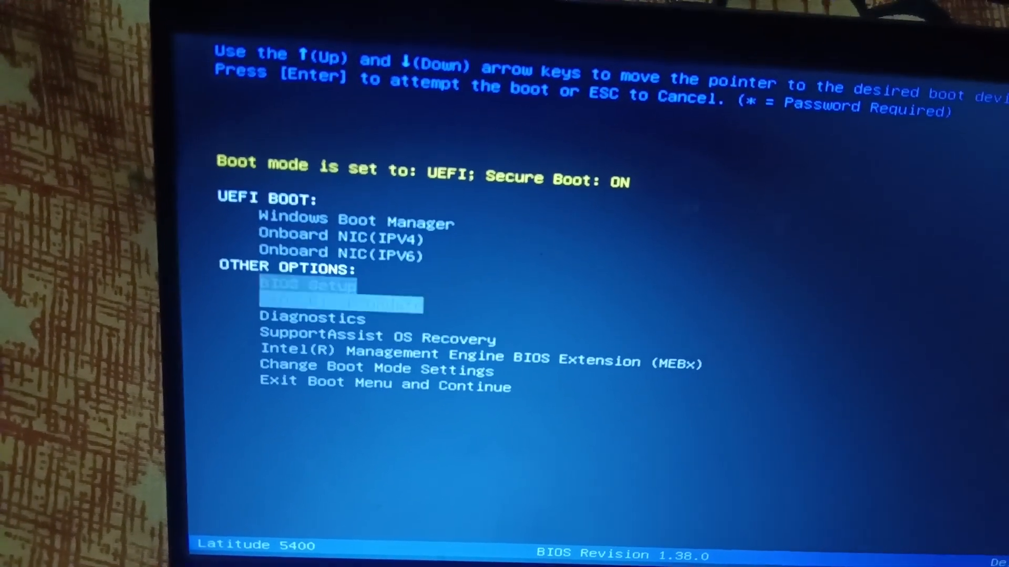
key("Down")
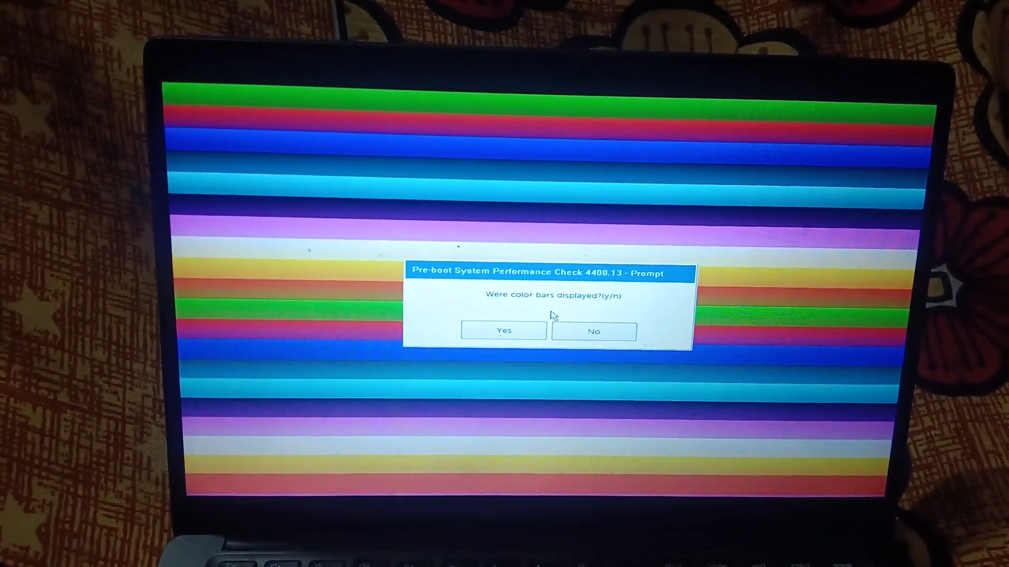
Answer Yes to 'Were color bars displayed?' so the quick hardware tests run
left_click(503, 329)
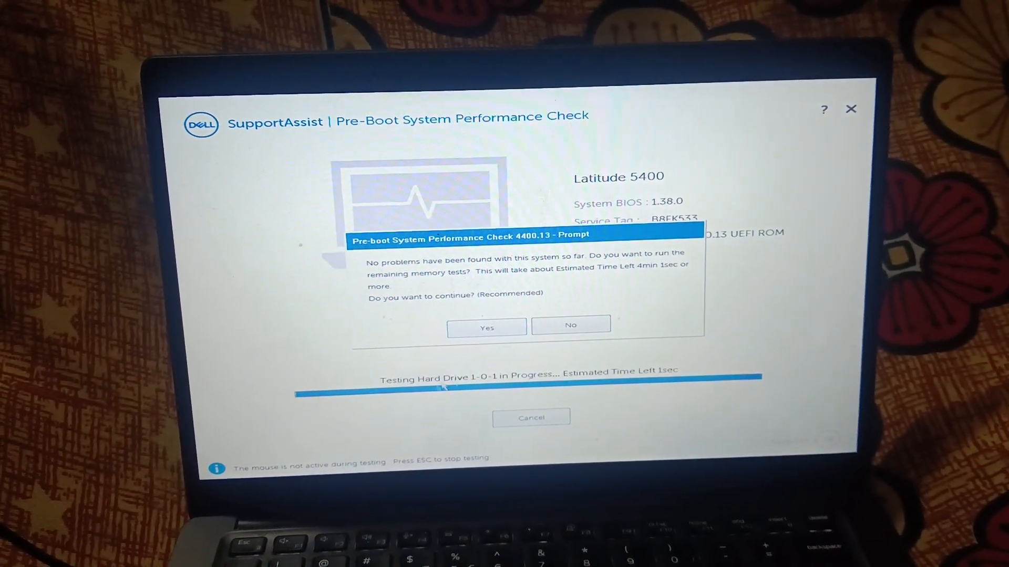
Answer the remaining memory tests prompt and request to exit once testing ends
left_click(486, 328)
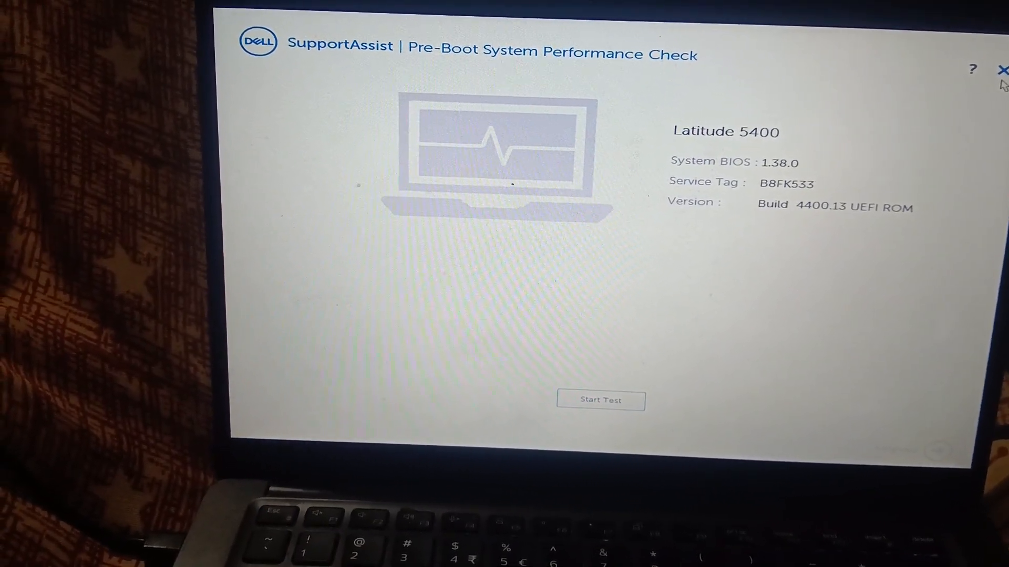
left_click(1001, 69)
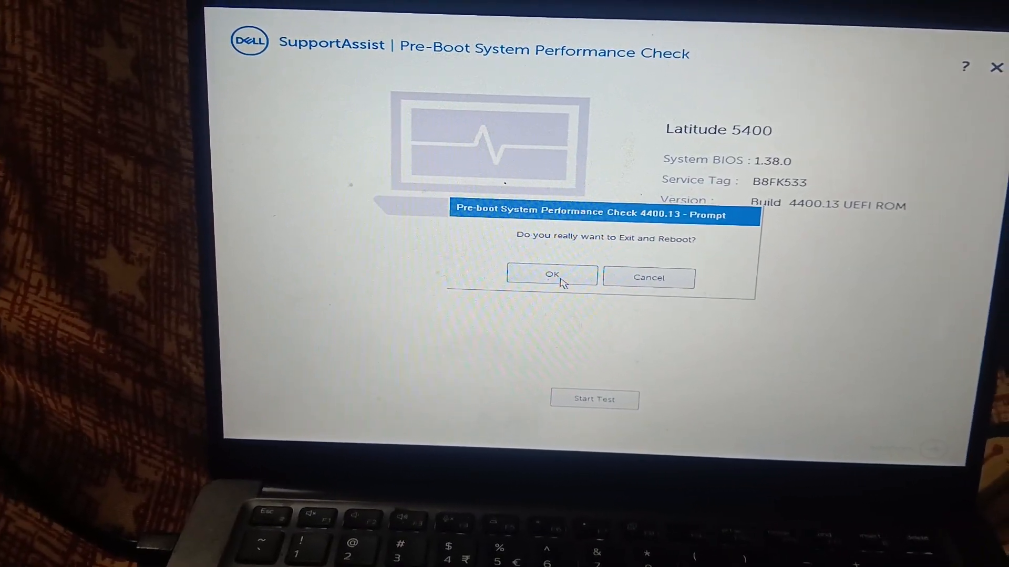
Confirm 'Exit and Reboot' so the laptop restarts into BIOS Setup
left_click(550, 276)
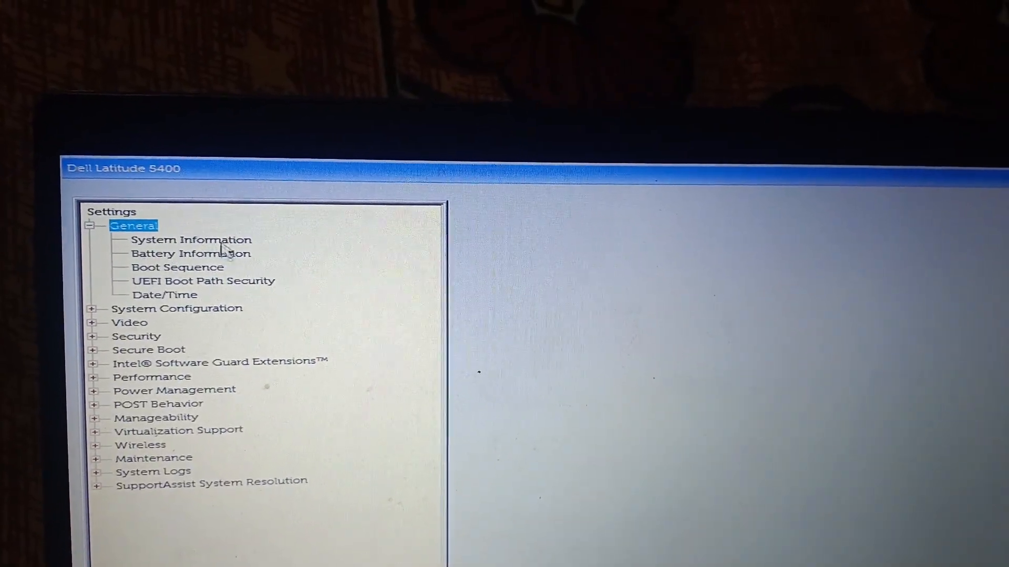
In Boot Sequence, tick Windows Boot Manager, select it in the order list and view its details
left_click(191, 239)
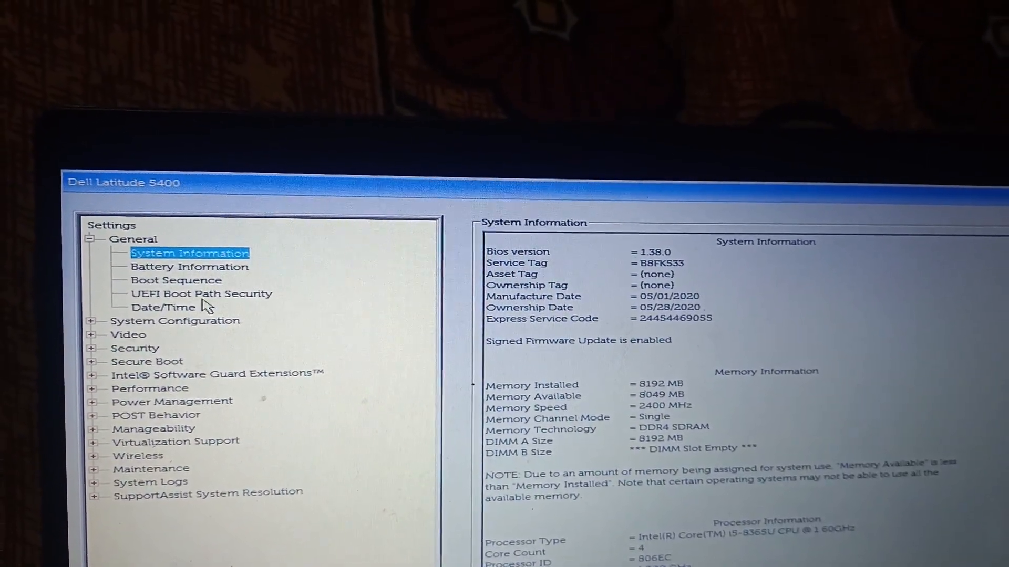
left_click(175, 279)
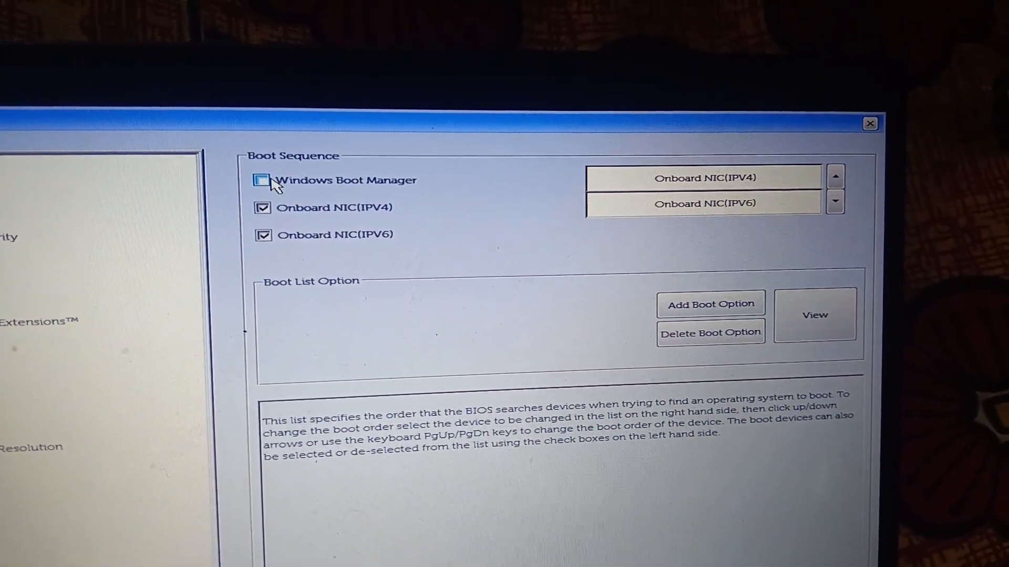
left_click(263, 180)
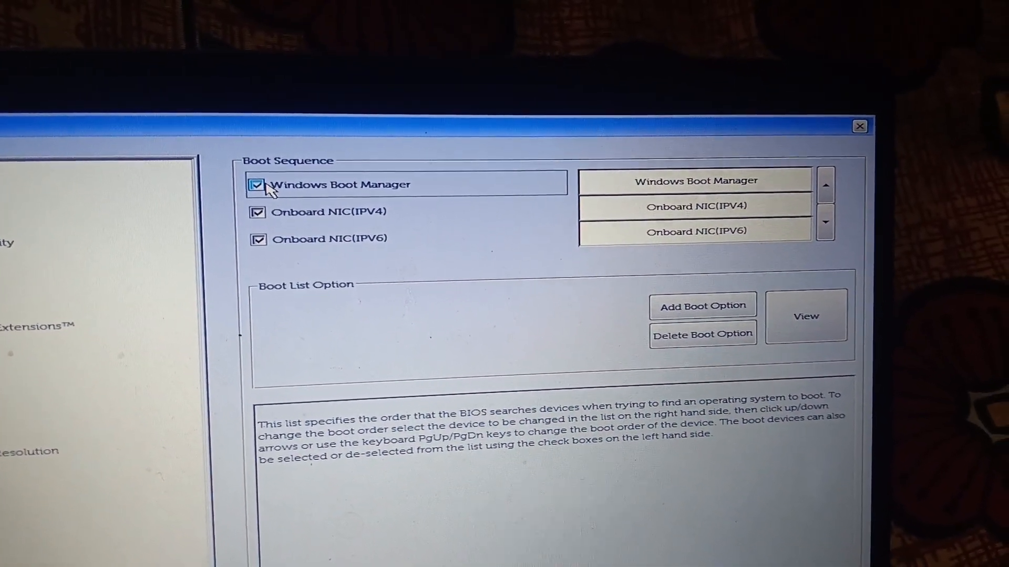
left_click(695, 181)
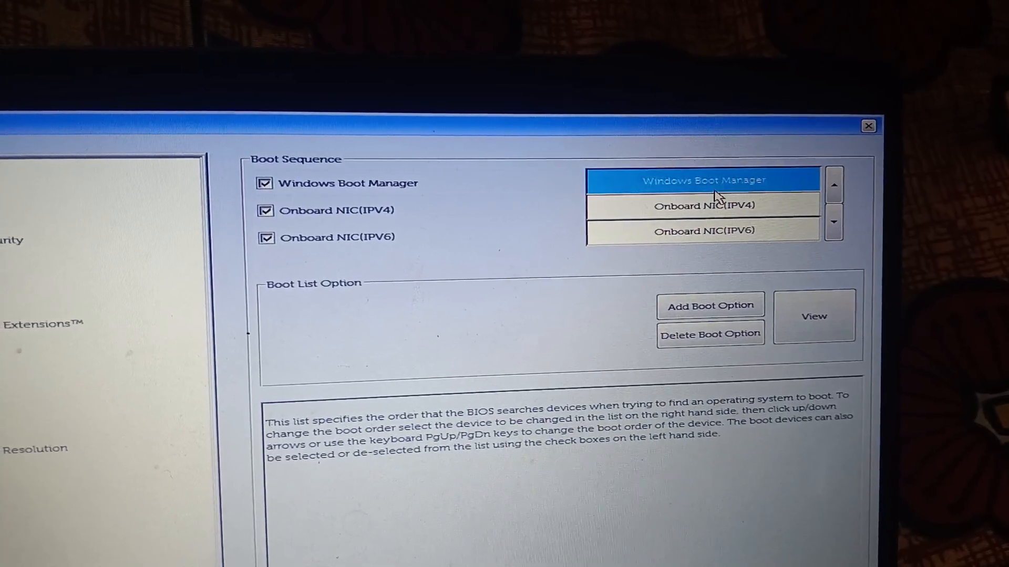
left_click(813, 317)
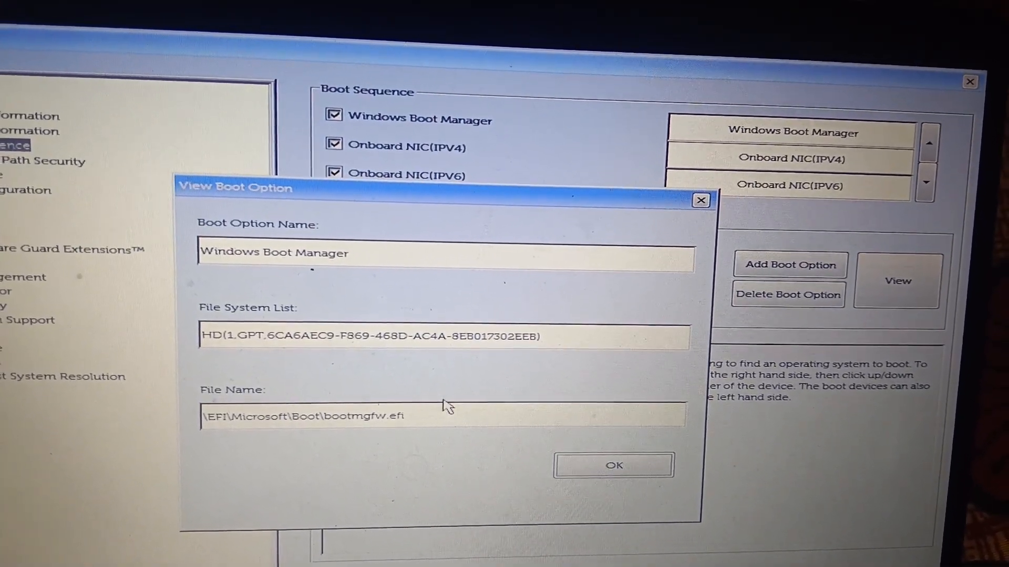
Close the View Boot Option details for Windows Boot Manager
left_click(611, 464)
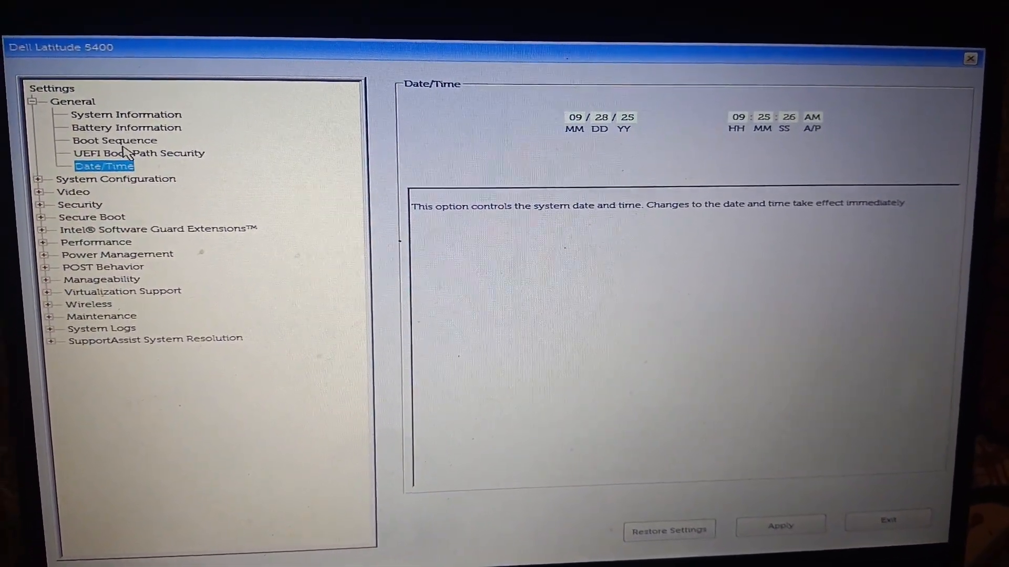
Move Windows Boot Manager down then back to first place and apply the boot order
left_click(114, 140)
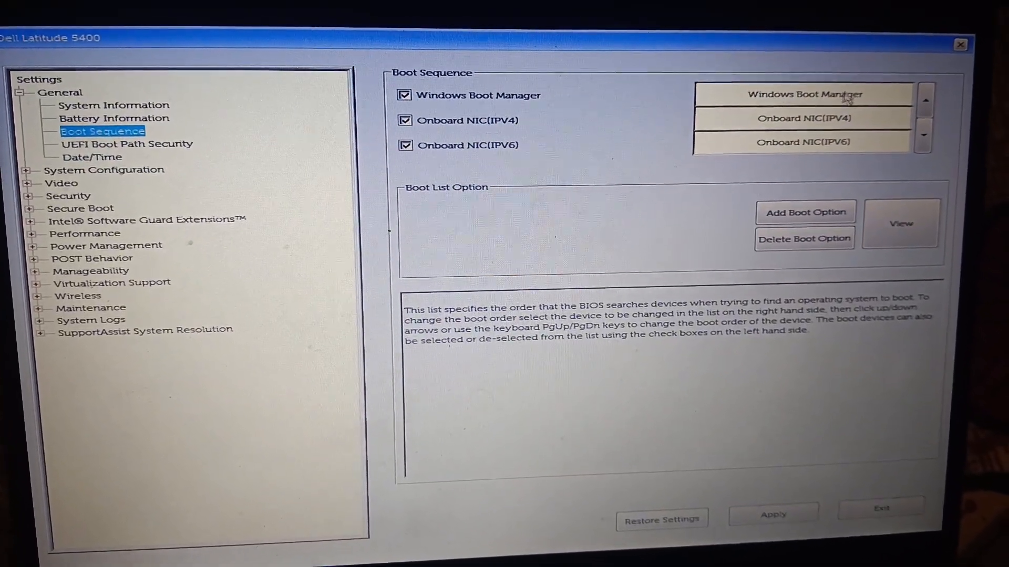
left_click(924, 140)
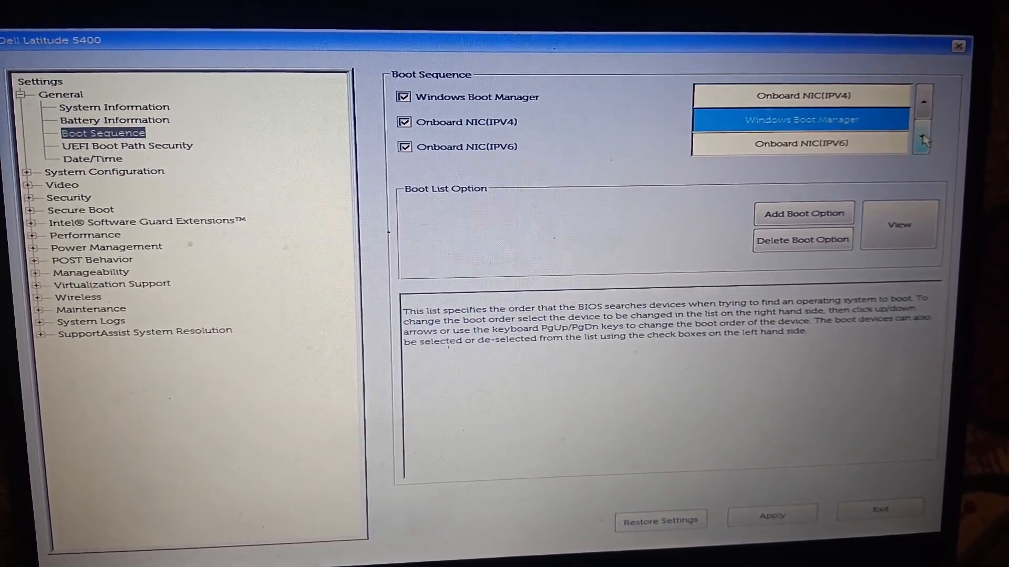
left_click(923, 142)
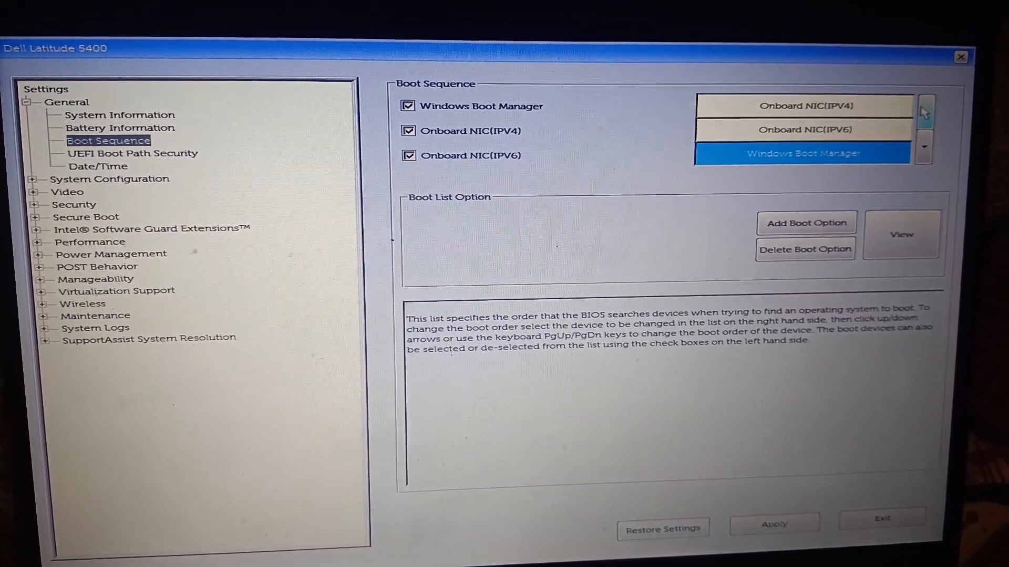
left_click(923, 107)
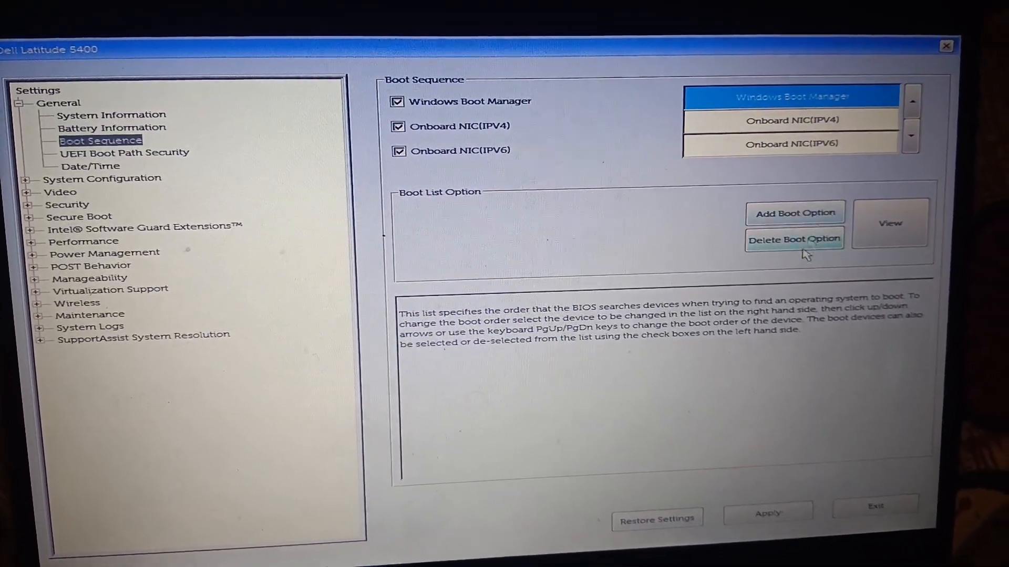
left_click(767, 520)
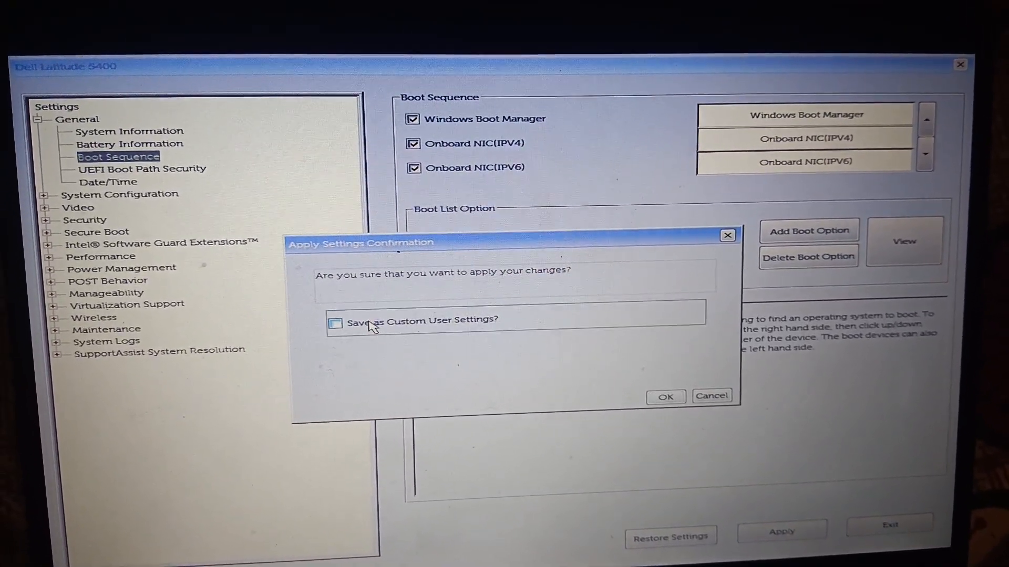
Confirm the Apply Settings prompt and exit the BIOS setup
left_click(664, 396)
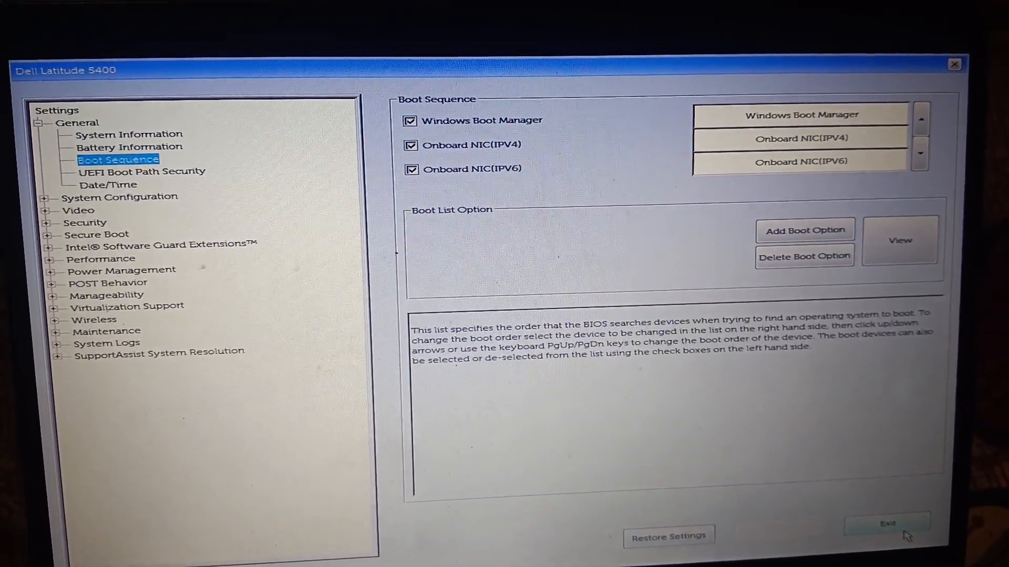
left_click(887, 523)
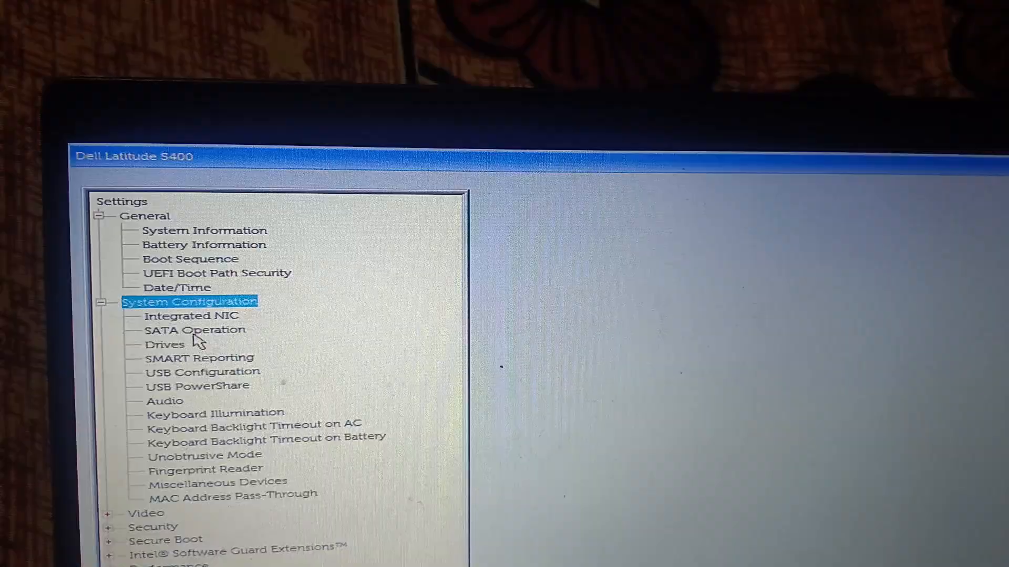
Show SATA Operation under System Configuration, confirming AHCI mode
left_click(196, 329)
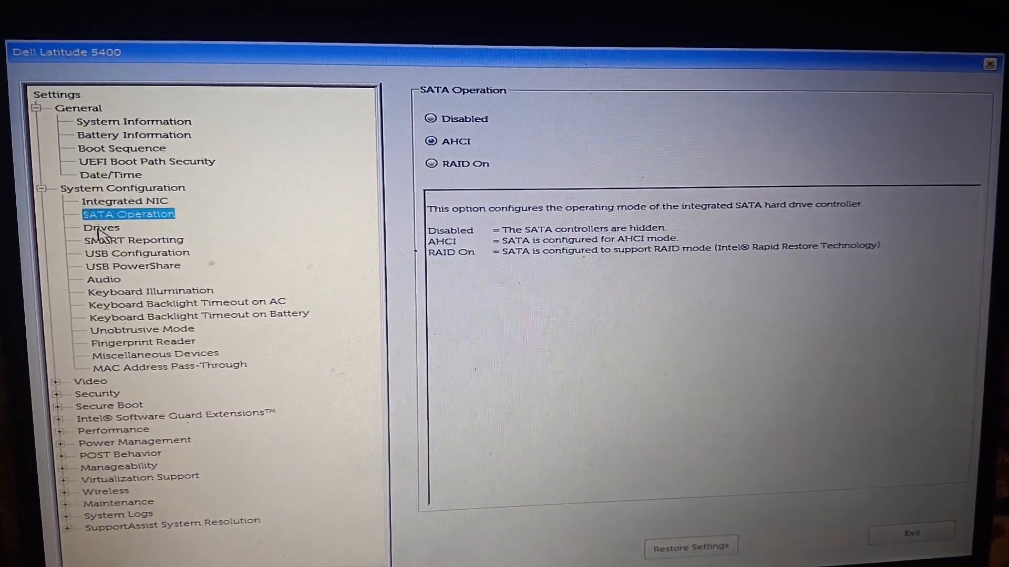
Show Drives with SATA-0, SATA-2 and M.2 PCIe SSD-0 enabled, then bring up Restore Settings
left_click(101, 227)
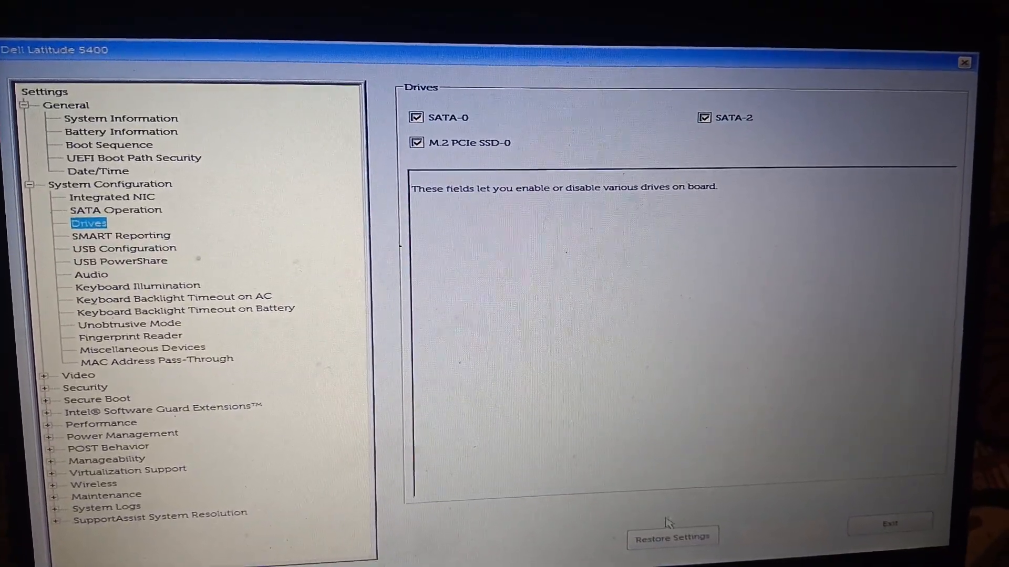
left_click(672, 538)
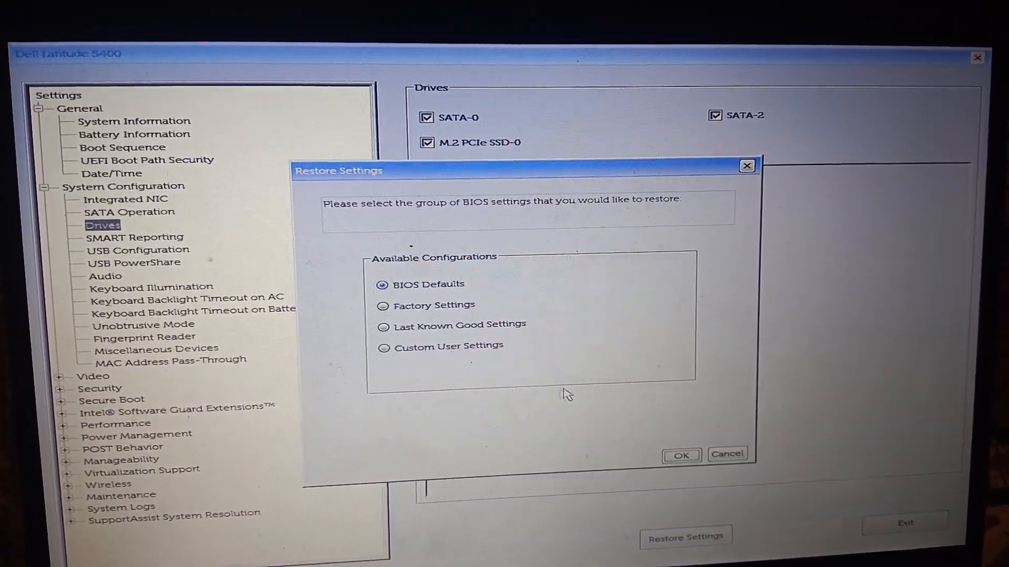
Confirm restoring BIOS Defaults, bringing up the settings-will-be-lost warning
left_click(680, 455)
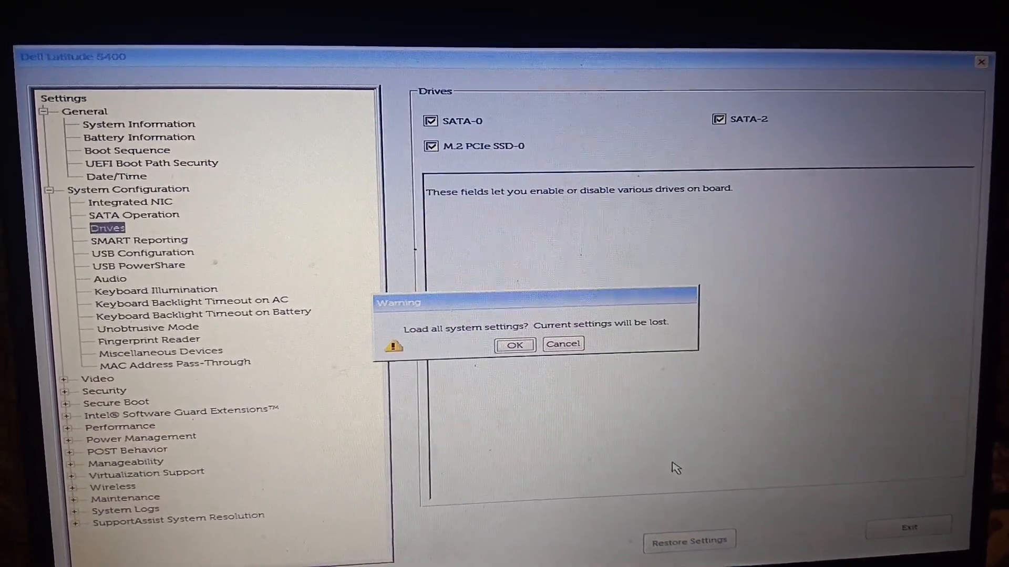